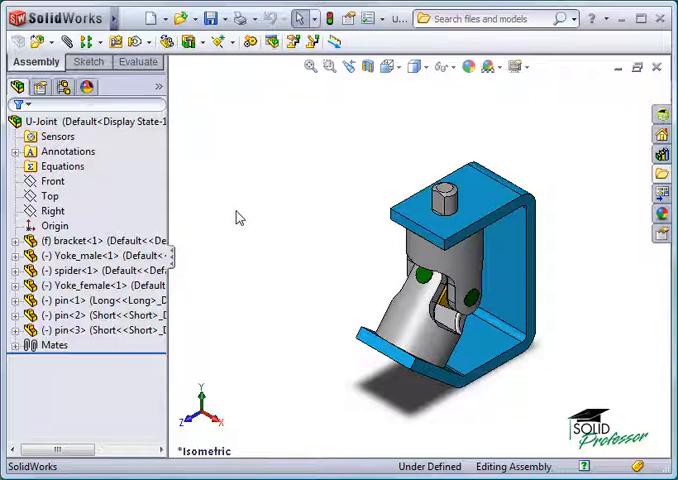
# Step: Load crank-assy.sldasm for insertion, filtering the browser to Assembly files
pyautogui.click(36, 43)
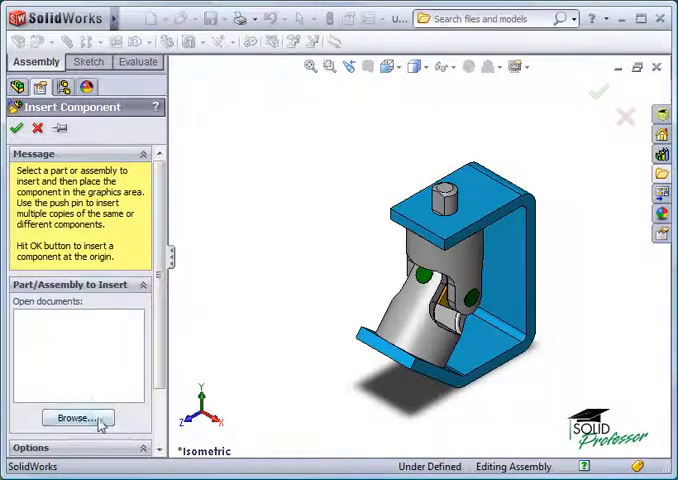
pyautogui.click(77, 418)
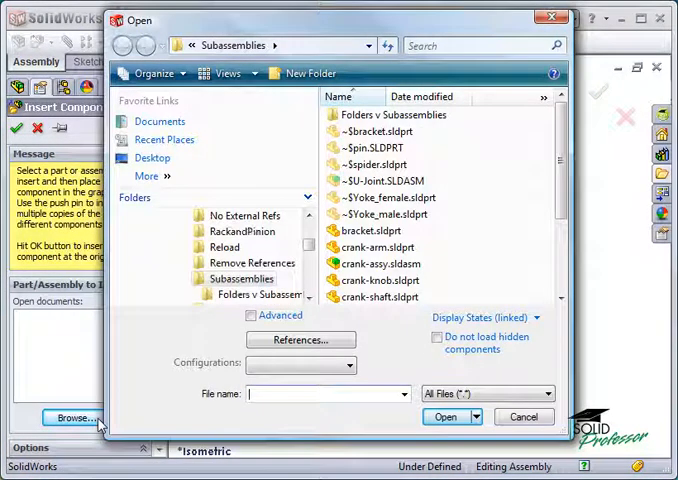
pyautogui.moveTo(122, 427)
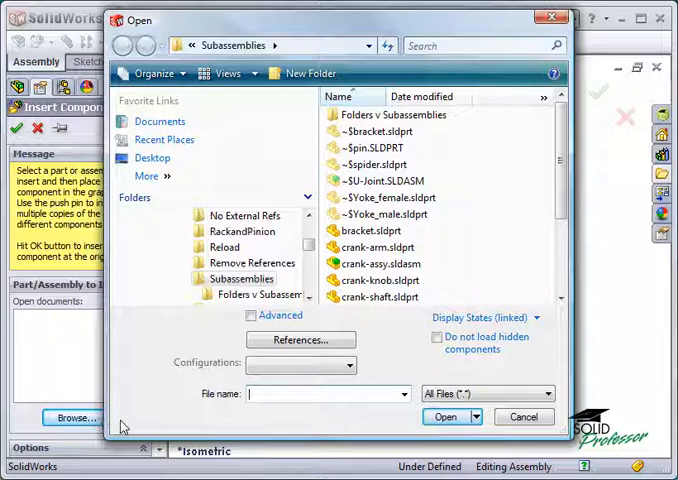
pyautogui.click(545, 393)
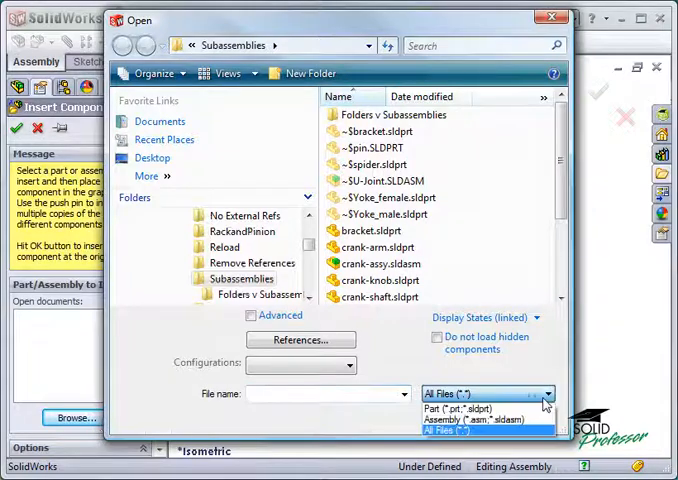
pyautogui.click(470, 422)
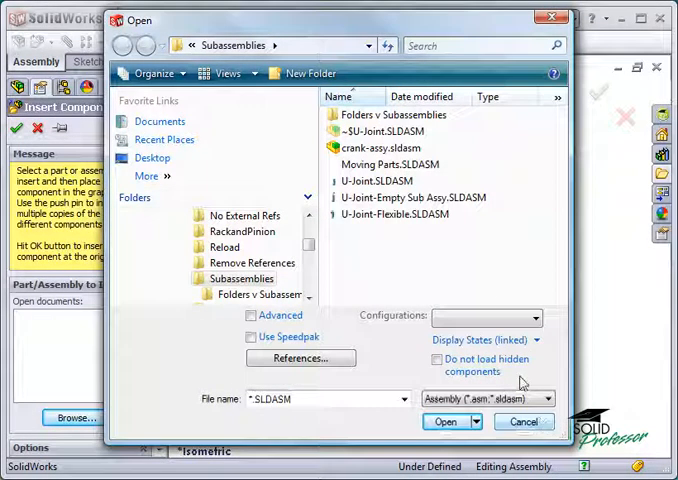
pyautogui.click(379, 150)
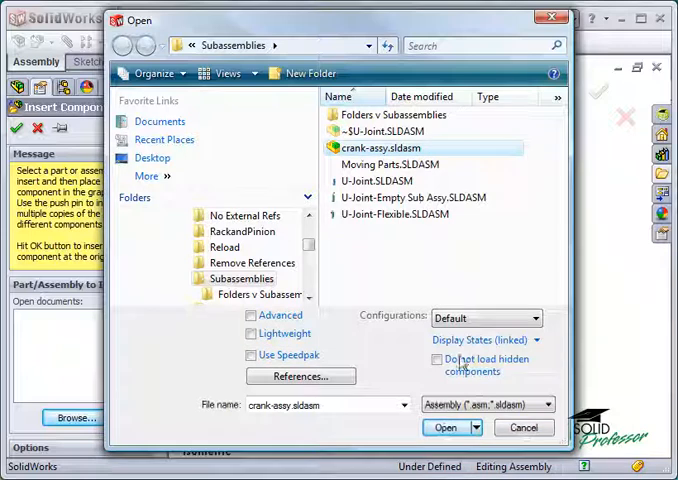
pyautogui.click(446, 427)
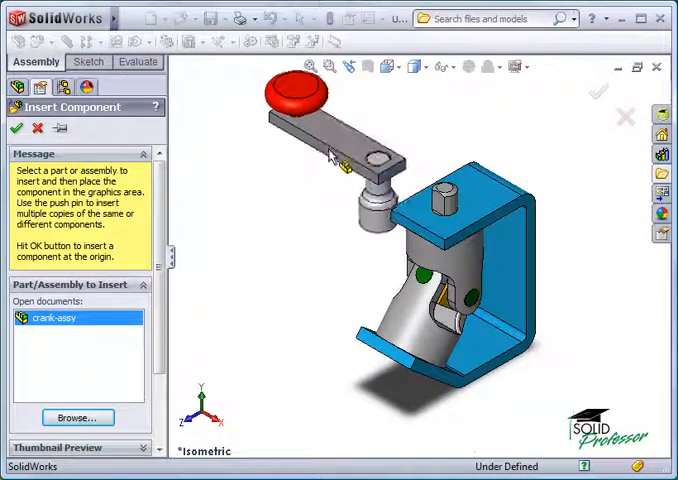
# Step: Place crank-assy in the U-Joint assembly and begin a mate on Yoke_male's top edge
pyautogui.click(16, 128)
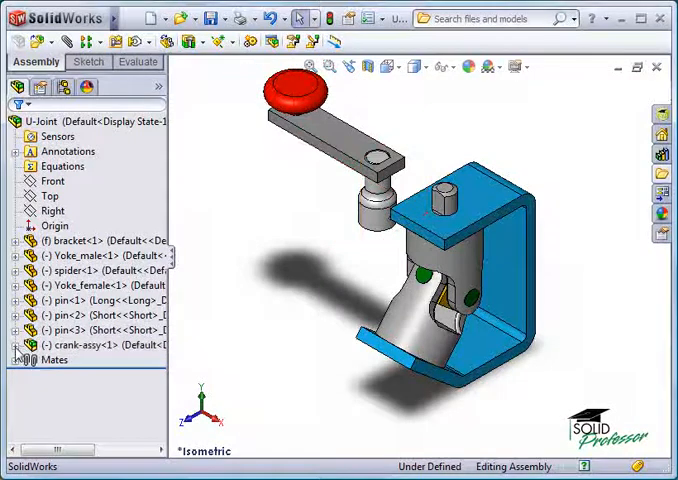
pyautogui.click(16, 344)
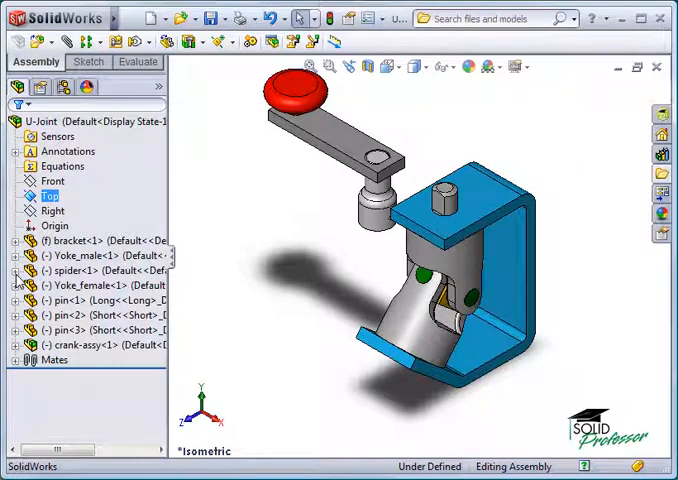
pyautogui.moveTo(356, 224)
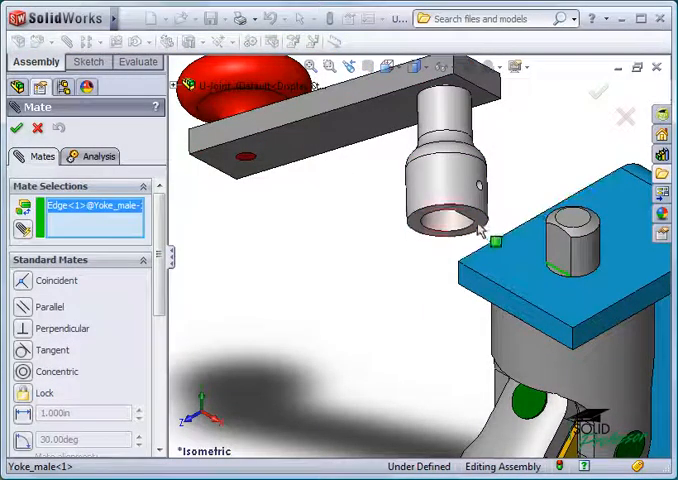
# Step: Pick the crank shaft's matching edge to mate crank-assy onto the male yoke
pyautogui.click(480, 230)
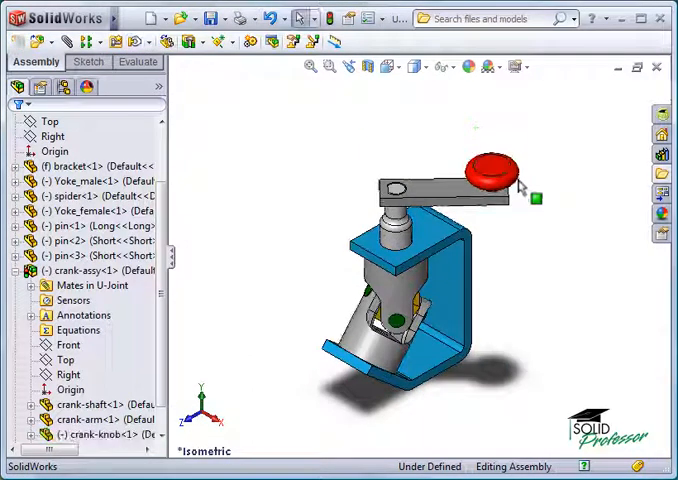
pyautogui.moveTo(520, 185)
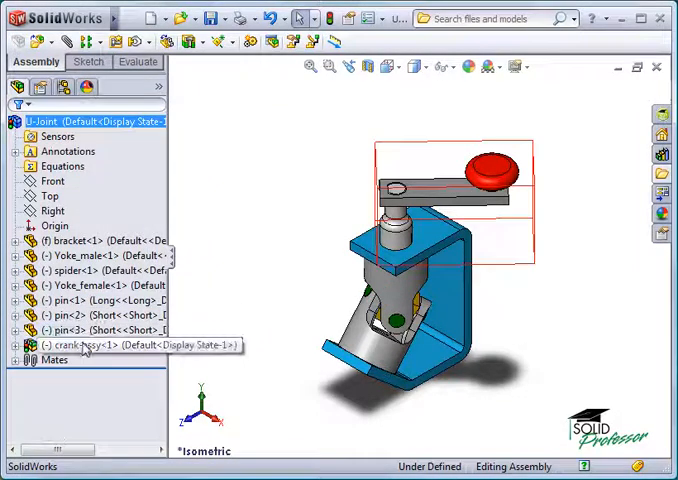
# Step: Hide crank-assy from its tree menu, then select the bracket and open its options
pyautogui.rightClick(70, 345)
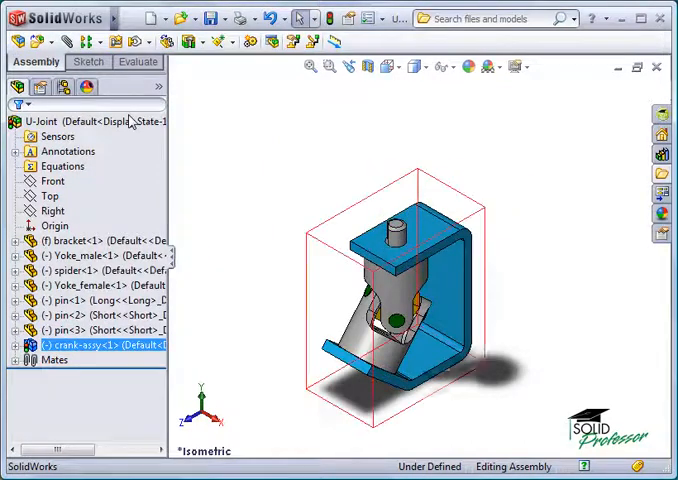
pyautogui.click(75, 241)
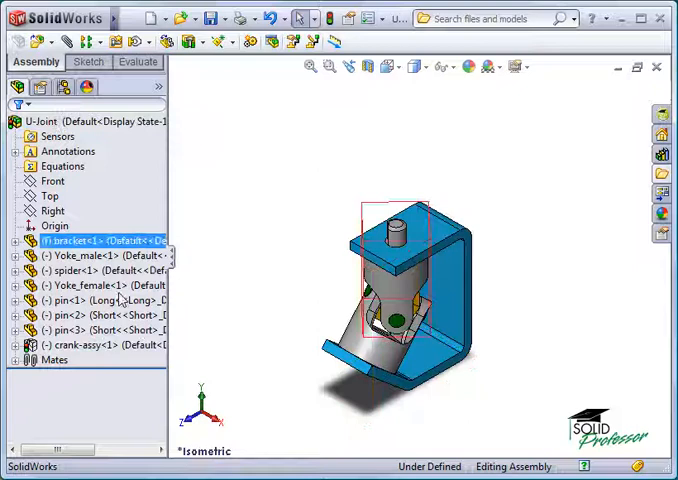
pyautogui.rightClick(79, 344)
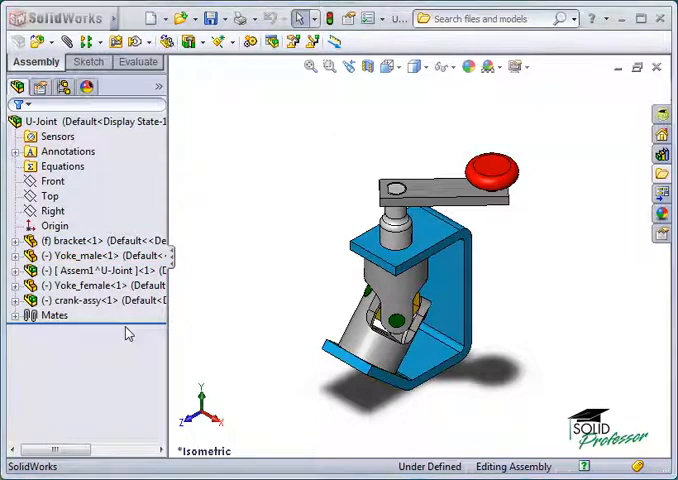
# Step: Rename the Assem1 sub-assembly to 'Moving Parts' with Rename Assembly
pyautogui.click(100, 270)
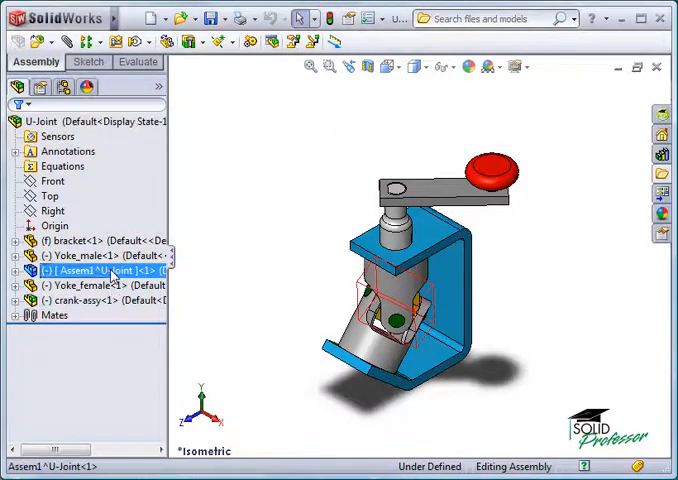
pyautogui.rightClick(110, 271)
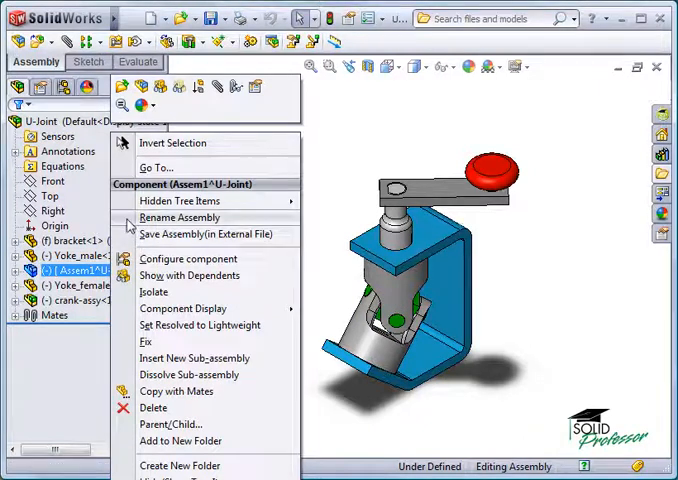
pyautogui.click(181, 217)
pyautogui.write('Moving Parts')
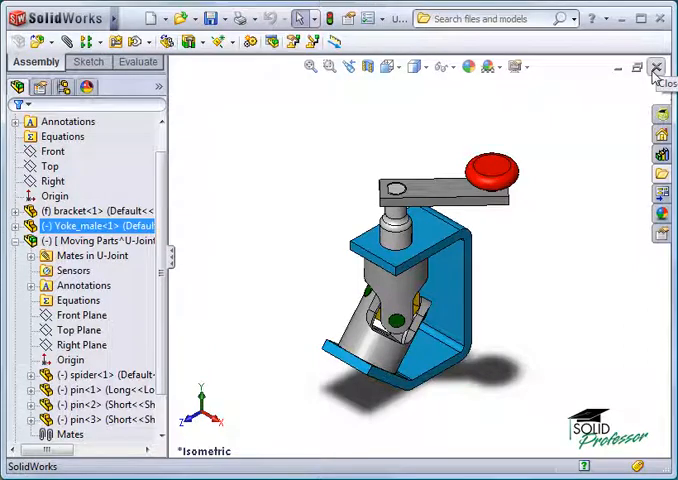
# Step: Move Yoke_male into Moving Parts, check its mates, and start moving Yoke_female in
pyautogui.click(80, 210)
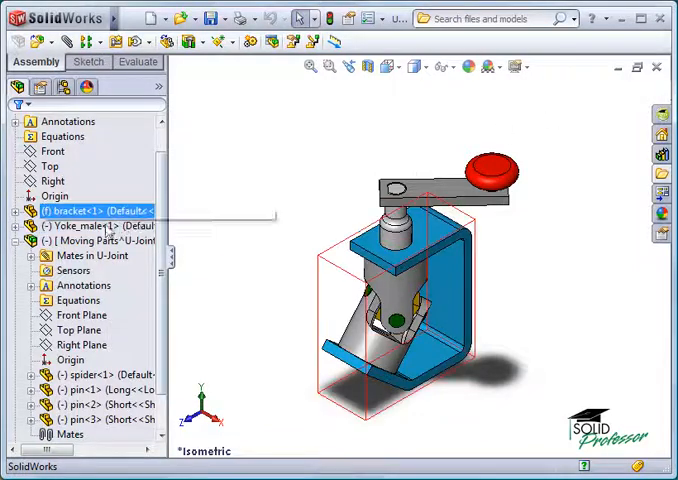
pyautogui.click(85, 225)
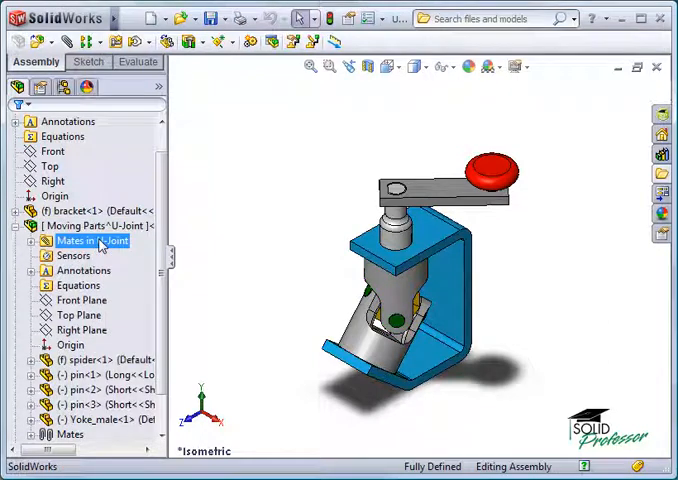
pyautogui.click(78, 285)
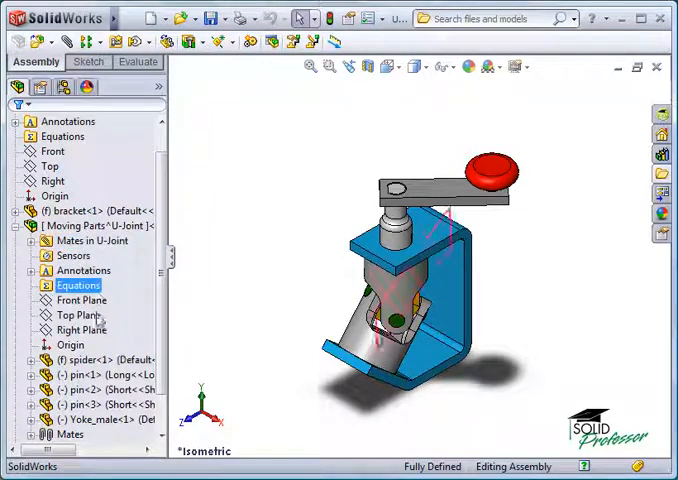
pyautogui.click(96, 419)
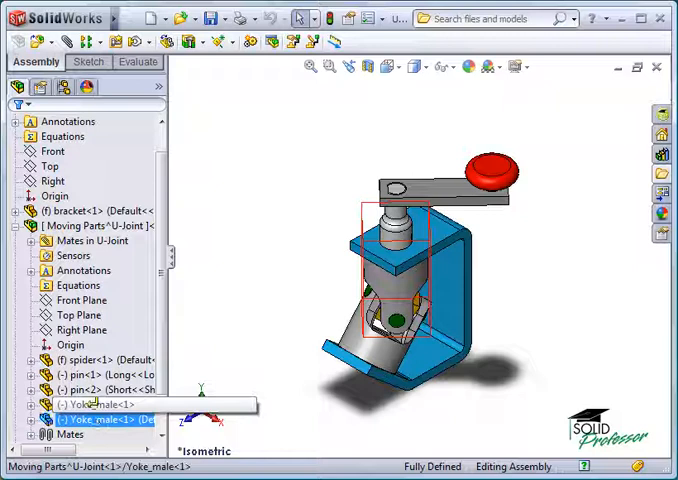
pyautogui.click(65, 211)
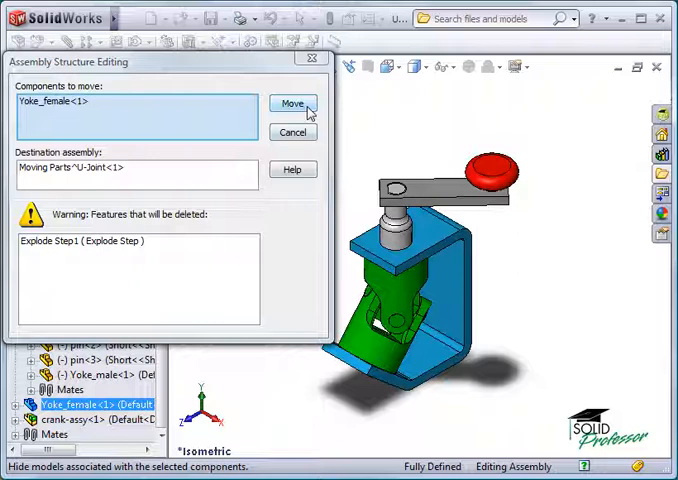
# Step: Confirm moving Yoke_female into Moving Parts, accepting deletion of Explode Step1
pyautogui.click(292, 103)
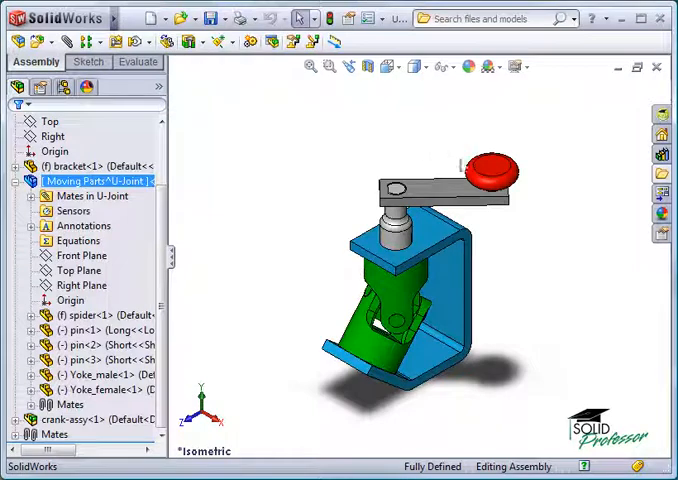
pyautogui.click(495, 170)
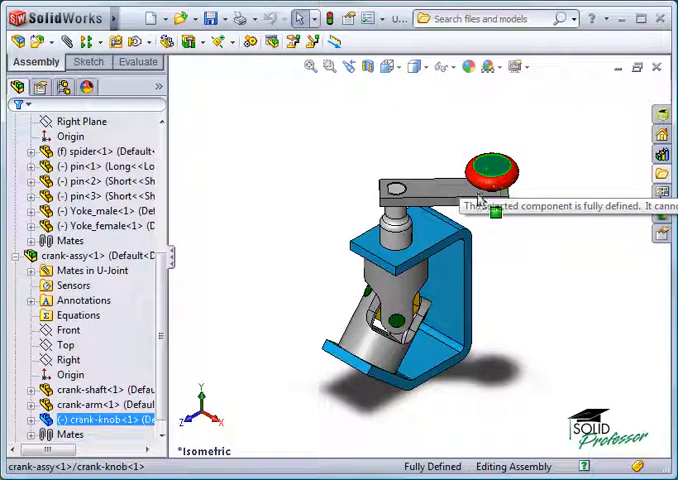
pyautogui.moveTo(445, 132)
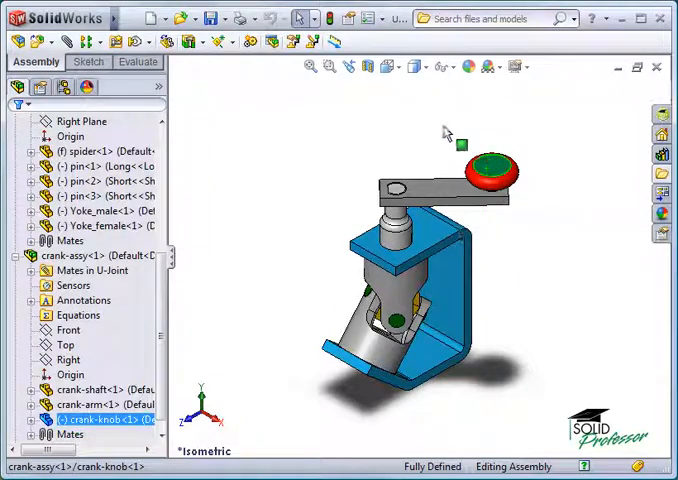